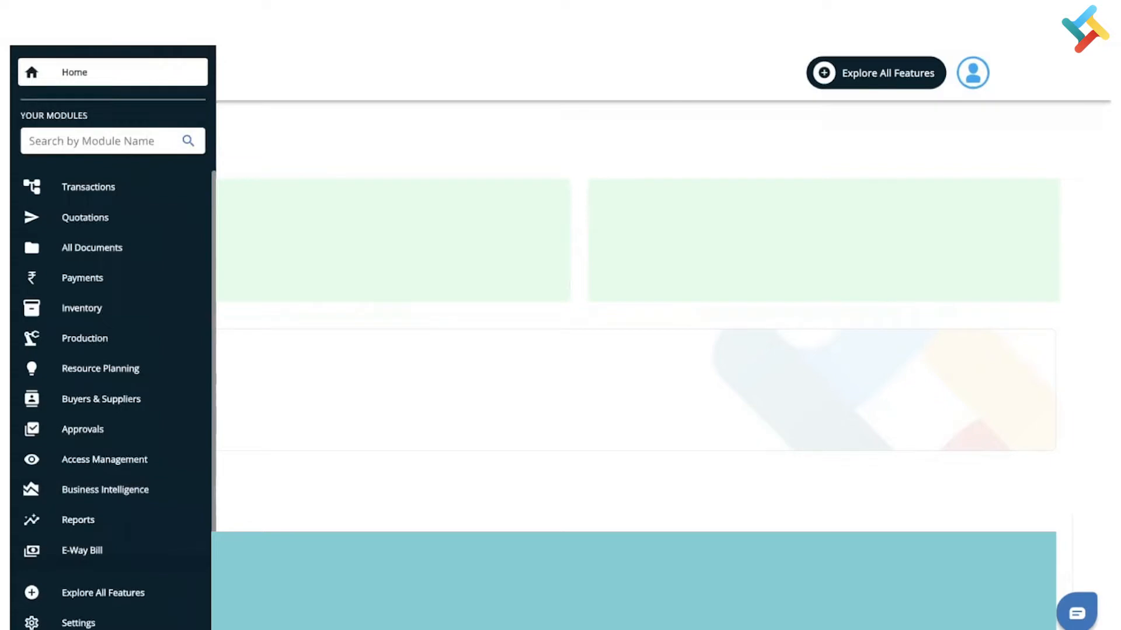
- Open the Inventory module from the side menu's list of modules
{"action": "left_click", "coordinate": [81, 308]}
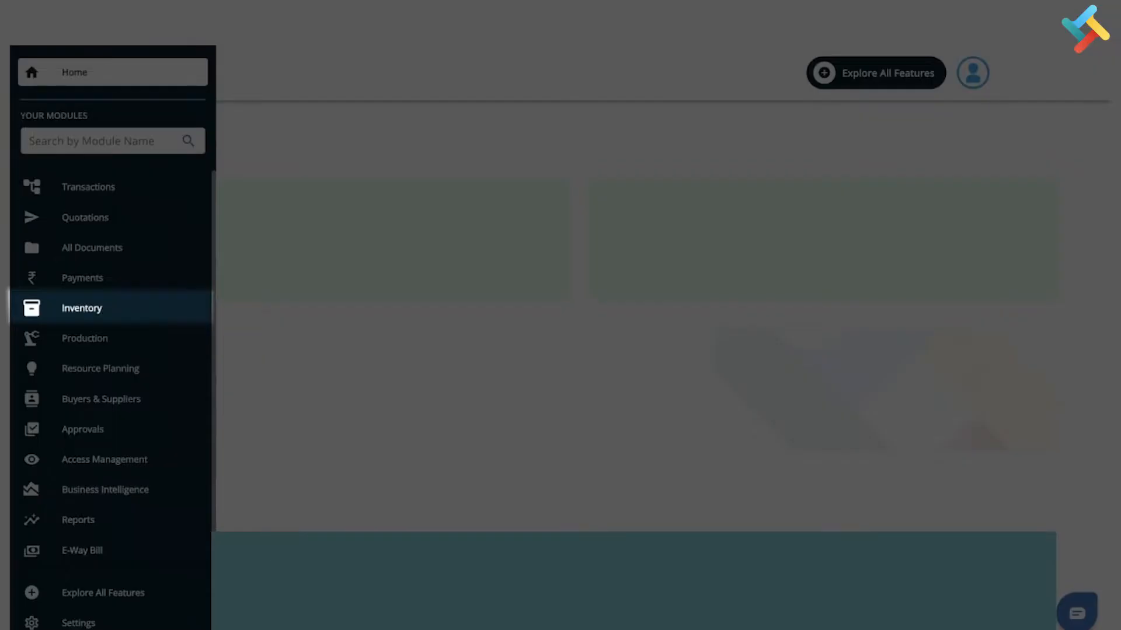
{"action": "left_click", "coordinate": [82, 308]}
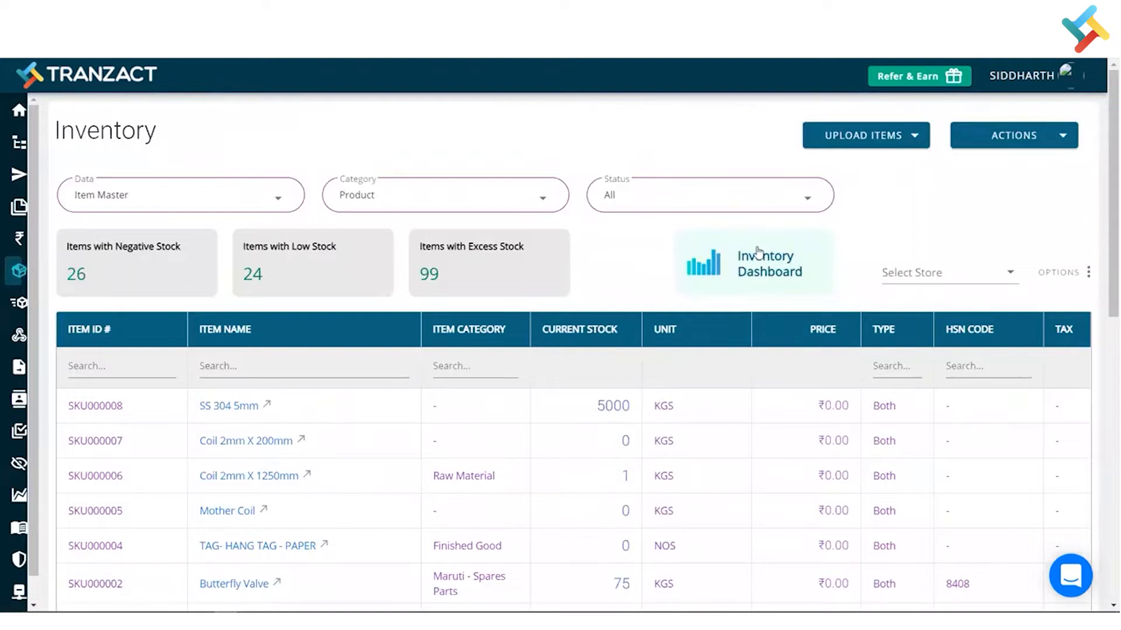
- Open the Inventory Dashboard card from the Inventory page
{"action": "left_click", "coordinate": [753, 262]}
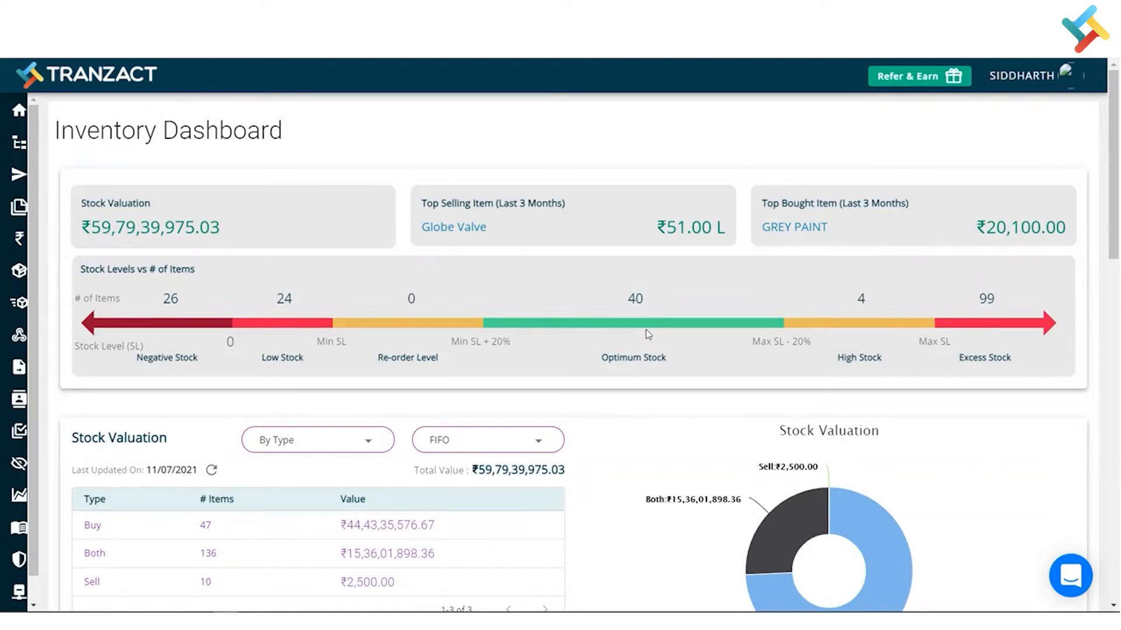
{"action": "mouse_move", "coordinate": [242, 335]}
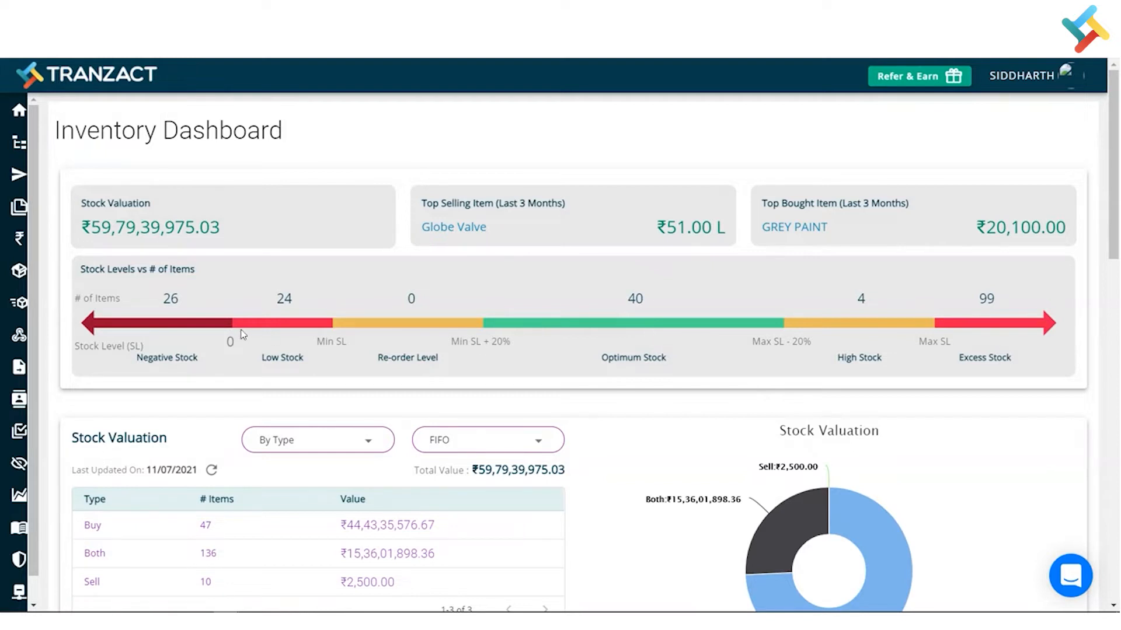
{"action": "mouse_move", "coordinate": [250, 312]}
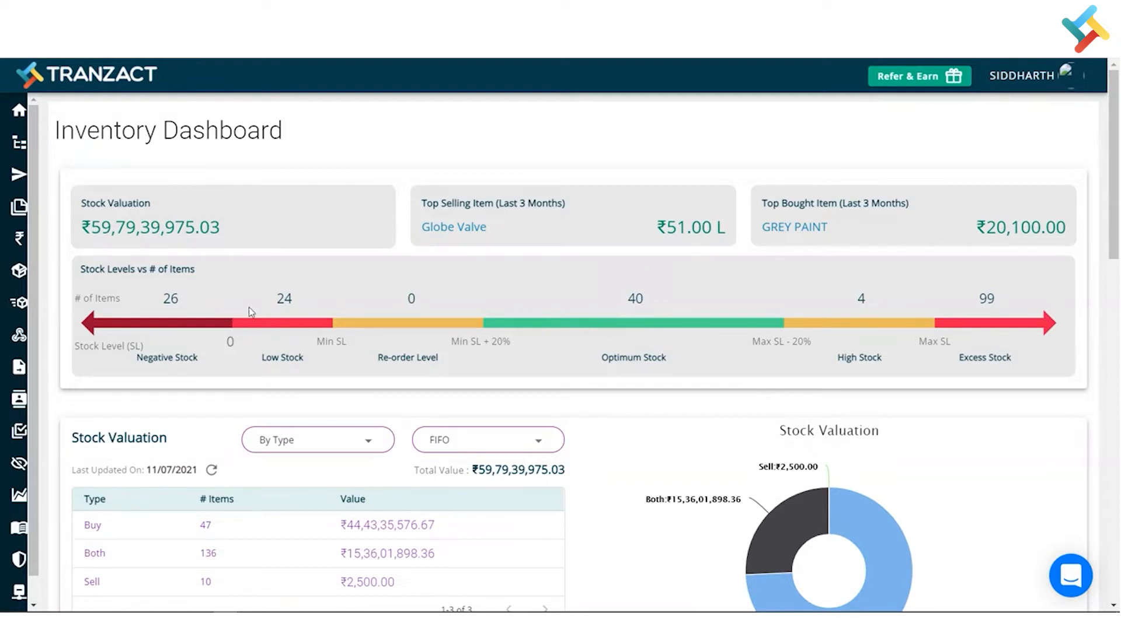
{"action": "mouse_move", "coordinate": [380, 335]}
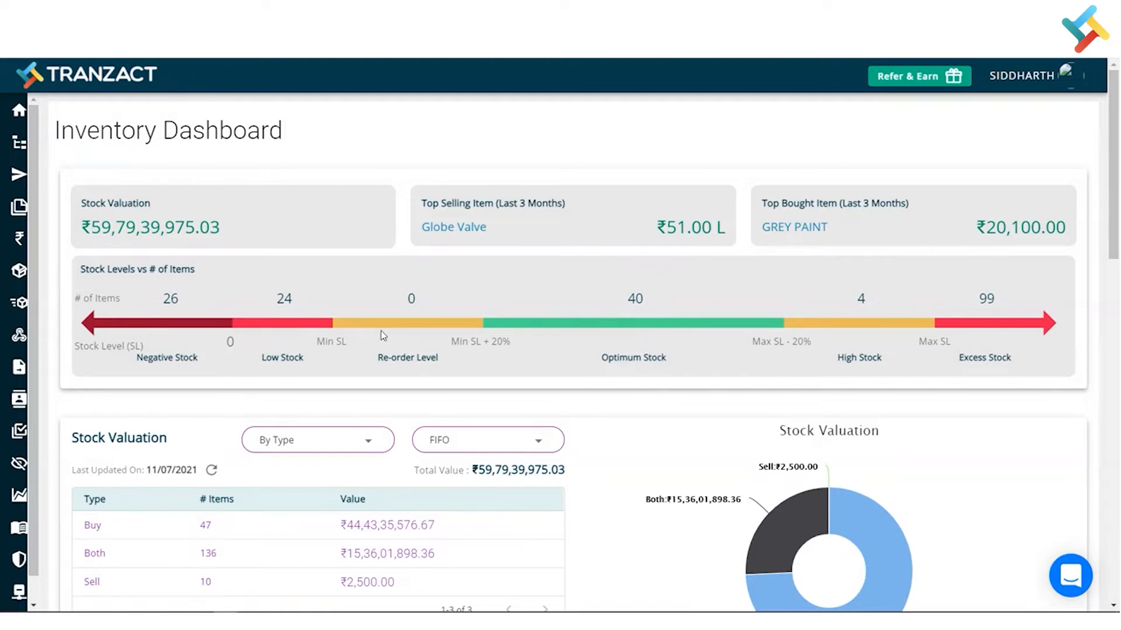
{"action": "mouse_move", "coordinate": [235, 289]}
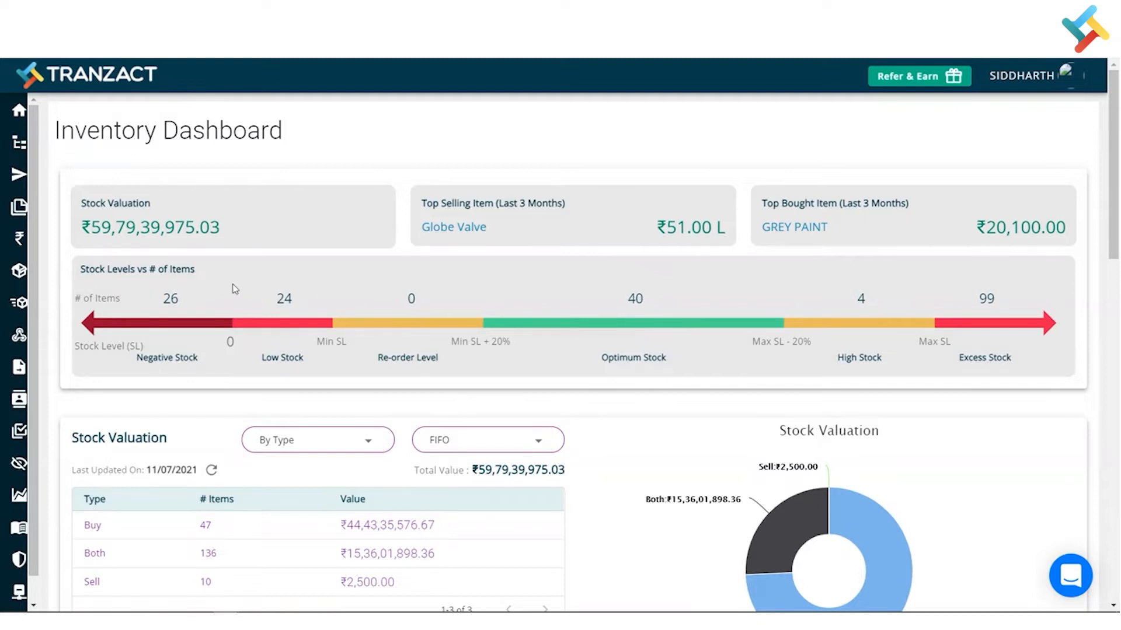
{"action": "mouse_move", "coordinate": [172, 298]}
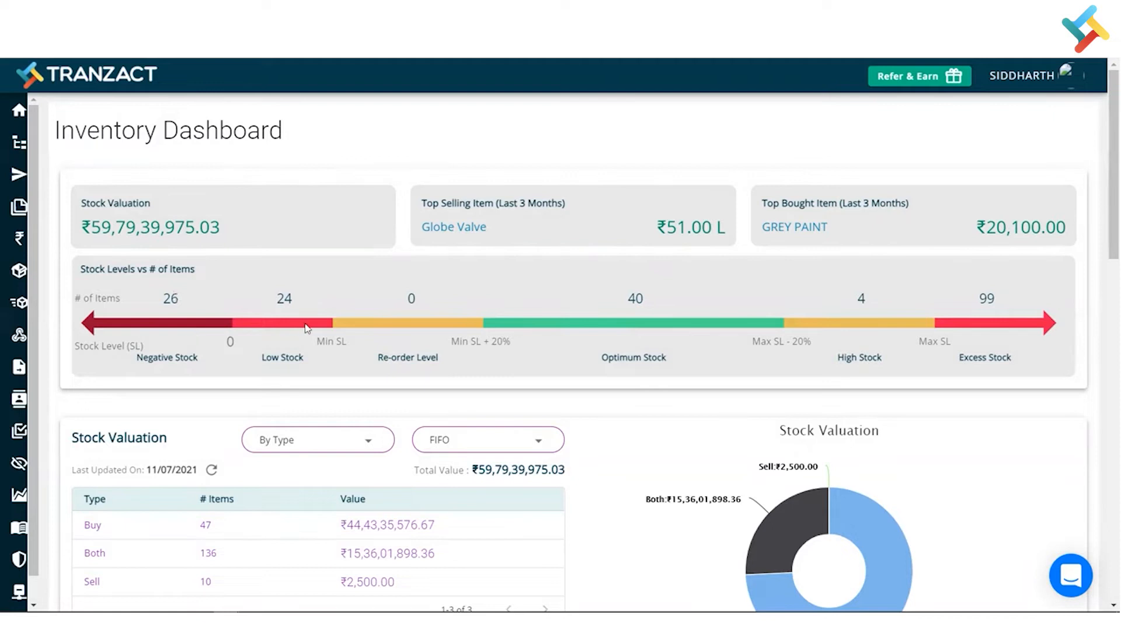
{"action": "mouse_move", "coordinate": [558, 328]}
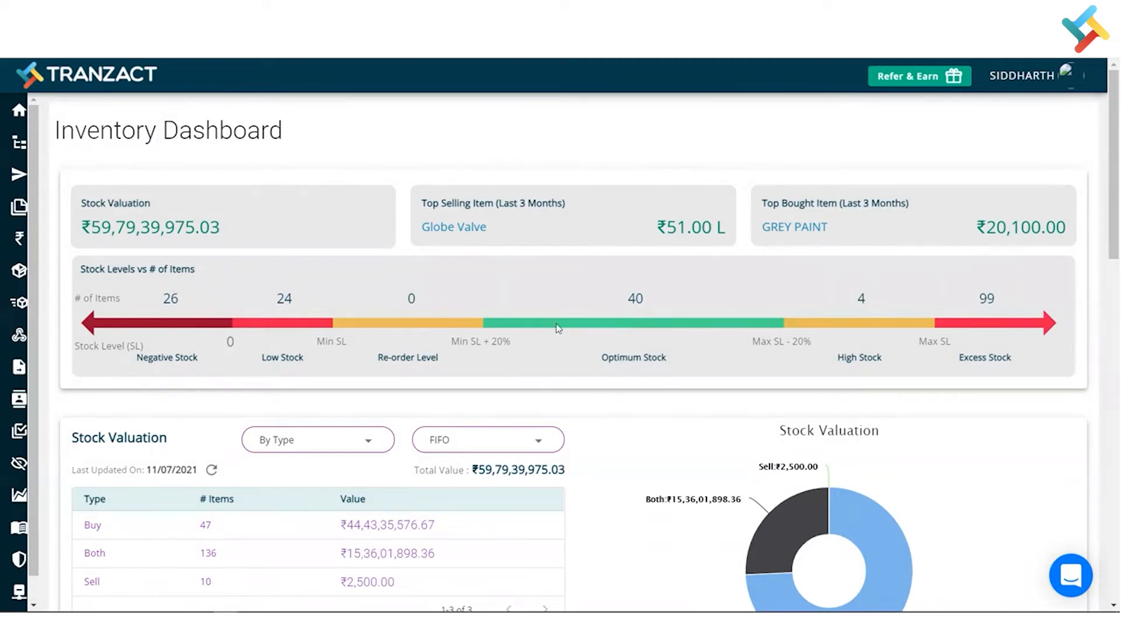
{"action": "mouse_move", "coordinate": [634, 329]}
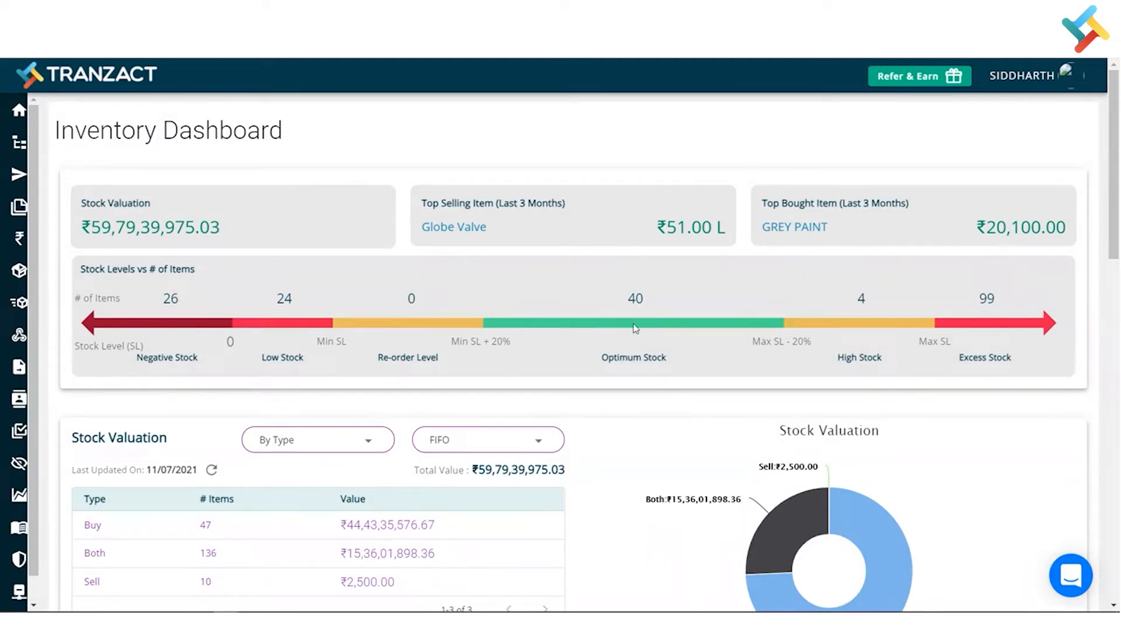
{"action": "mouse_move", "coordinate": [909, 329]}
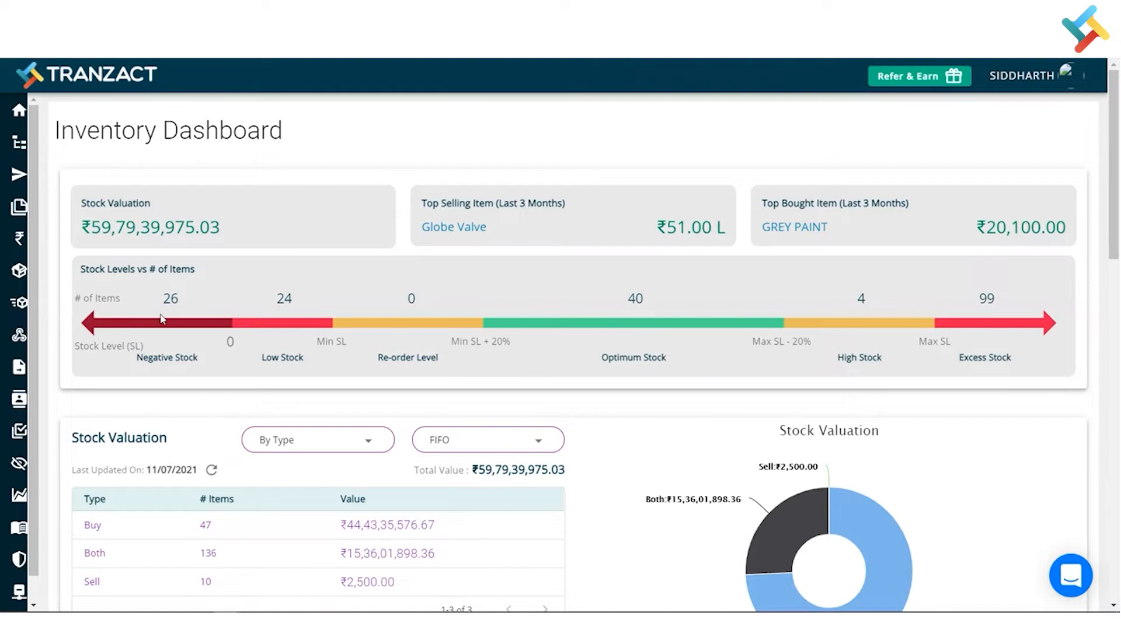
{"action": "mouse_move", "coordinate": [157, 329]}
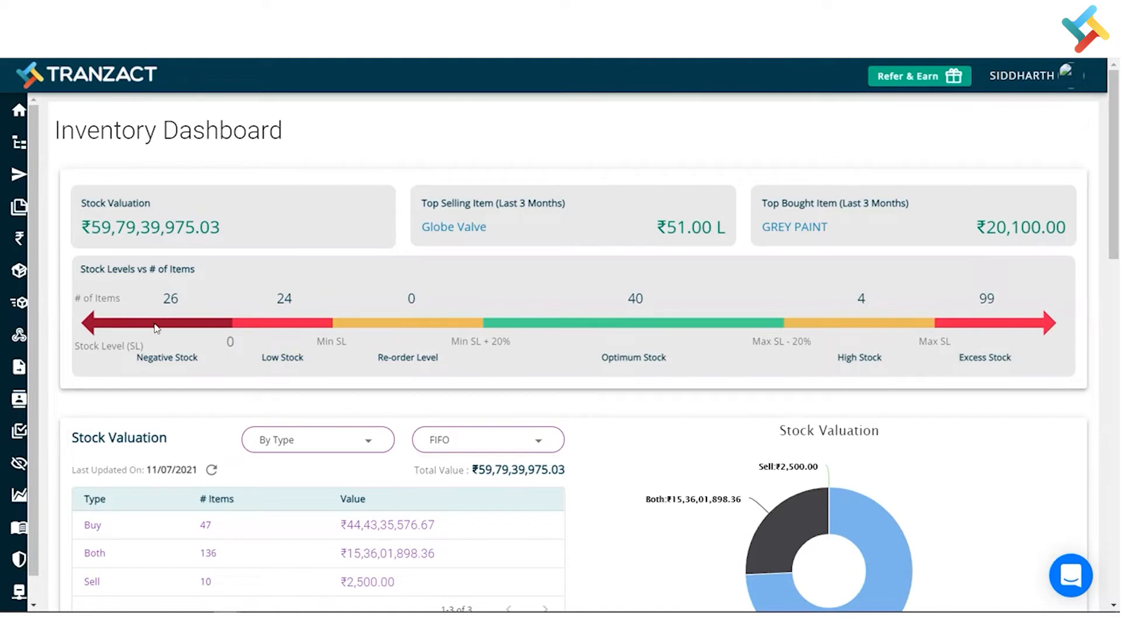
{"action": "mouse_move", "coordinate": [296, 331]}
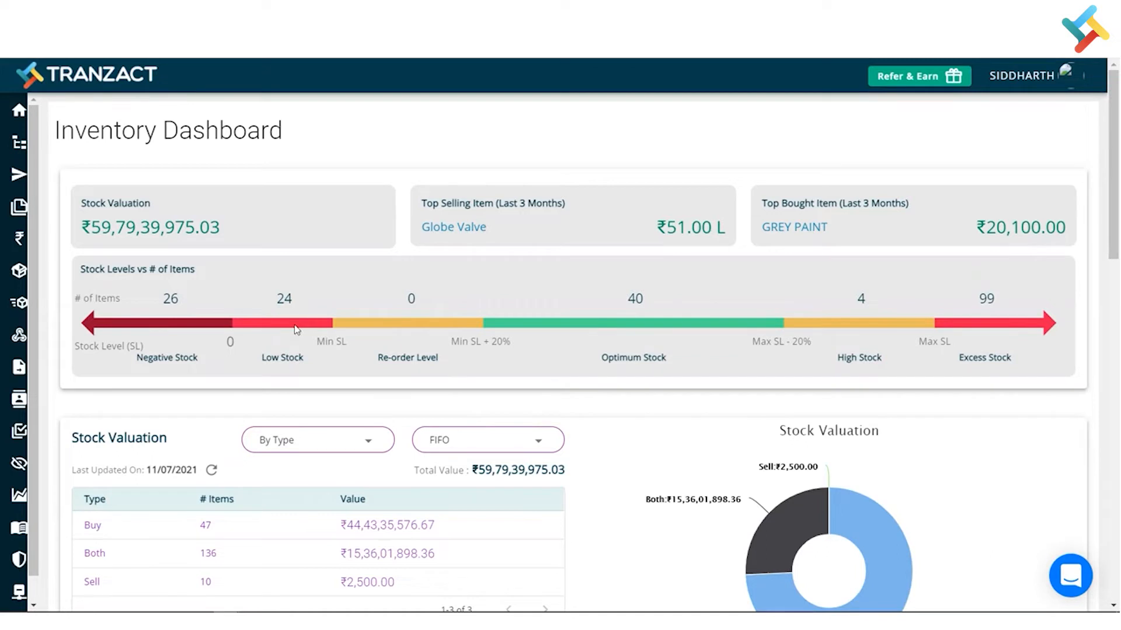
{"action": "mouse_move", "coordinate": [572, 284]}
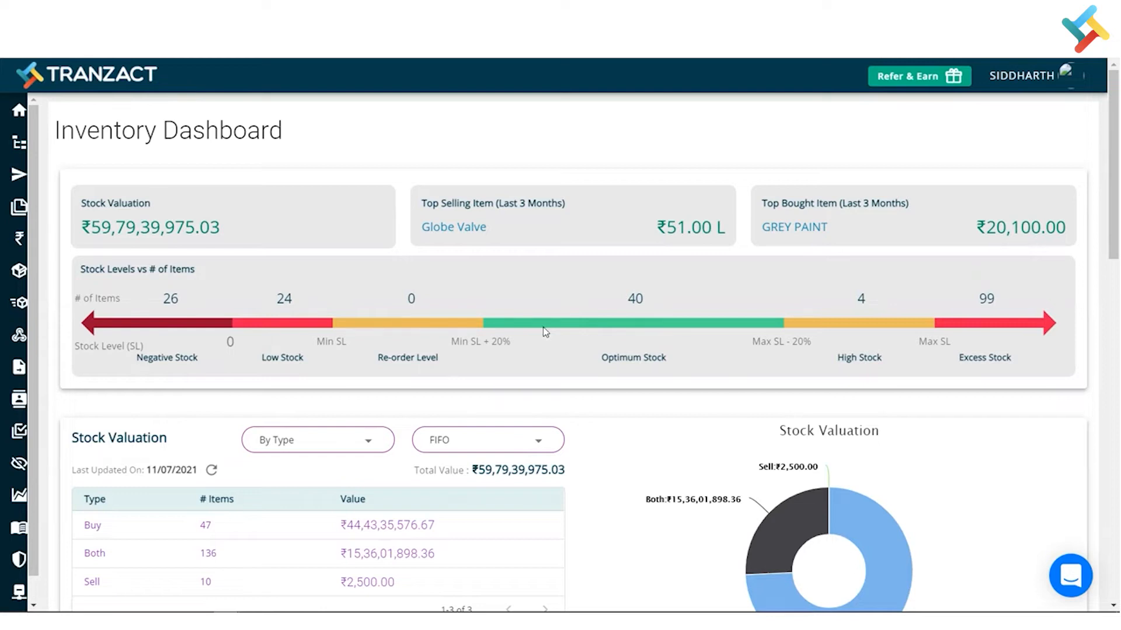
{"action": "mouse_move", "coordinate": [884, 322]}
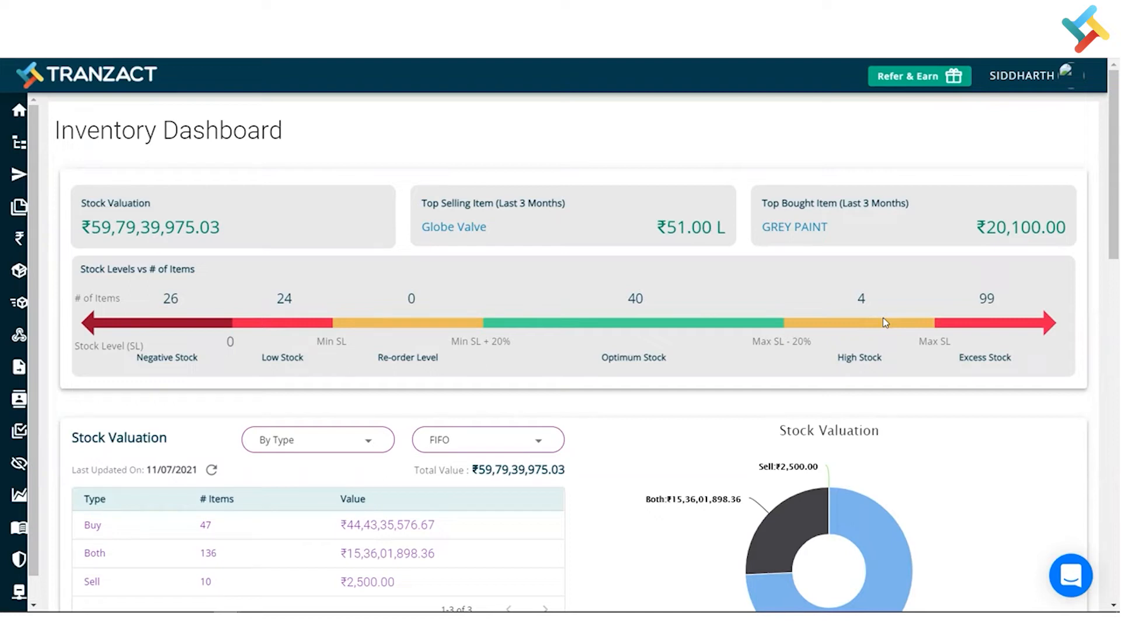
- Scroll down to the Stock Valuation breakdown by type and its donut chart
{"action": "scroll", "scroll_direction": "down", "scroll_amount": 3}
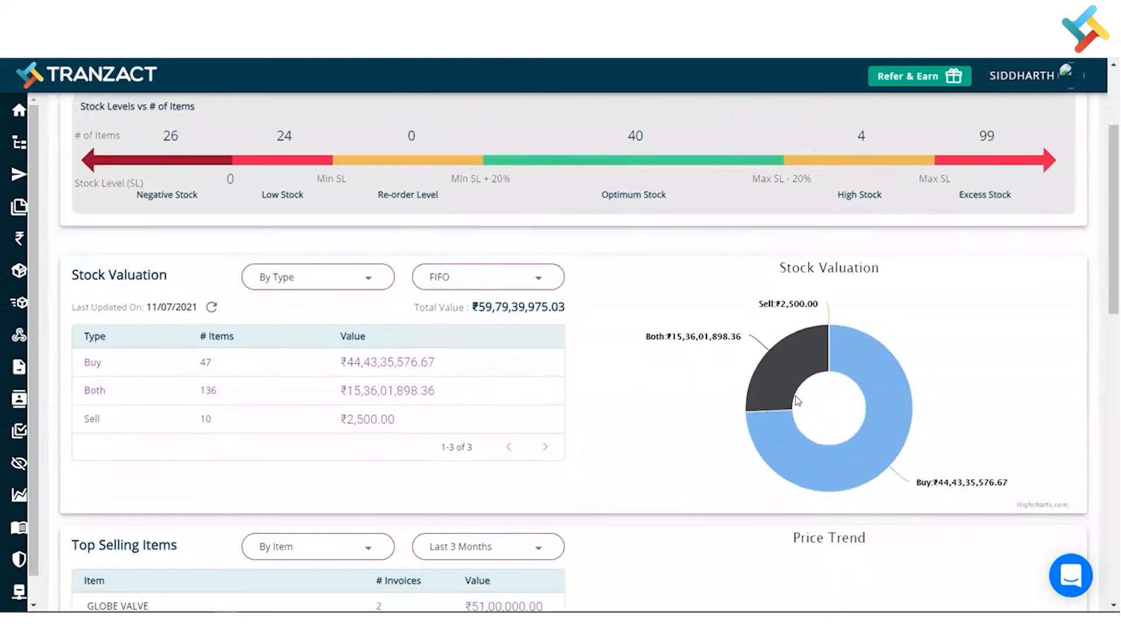
{"action": "mouse_move", "coordinate": [299, 311]}
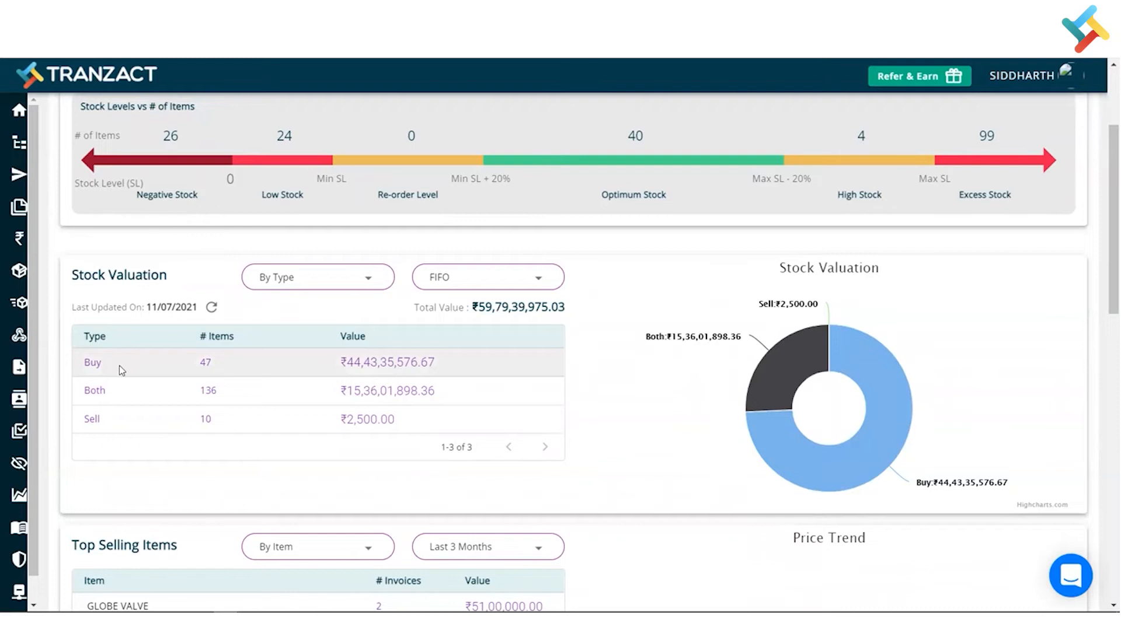
{"action": "mouse_move", "coordinate": [257, 360]}
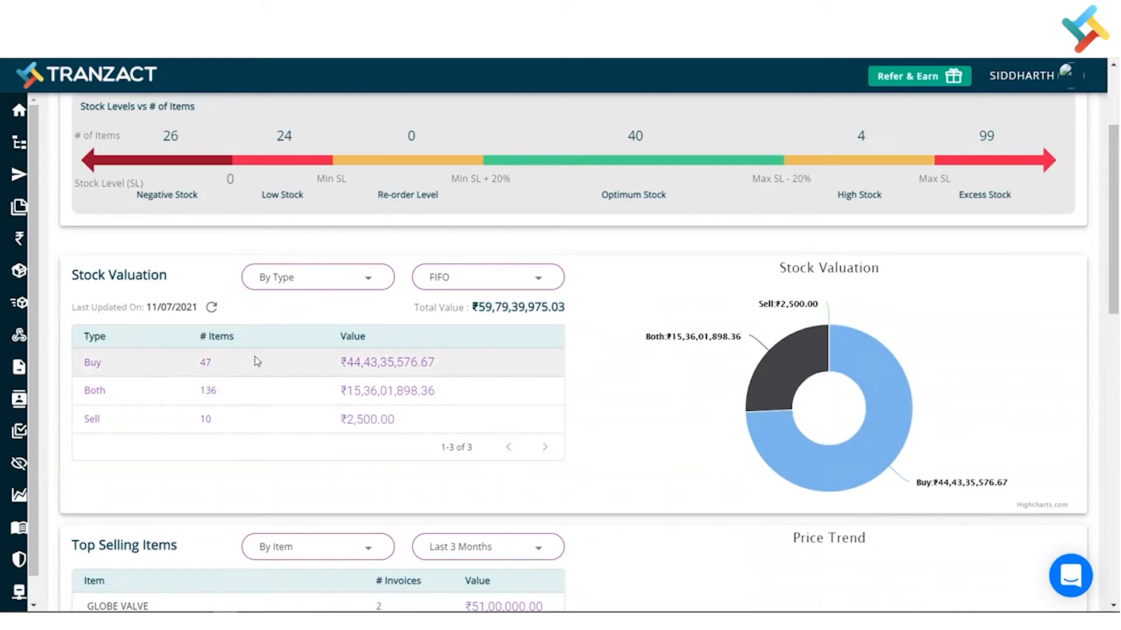
{"action": "mouse_move", "coordinate": [217, 370]}
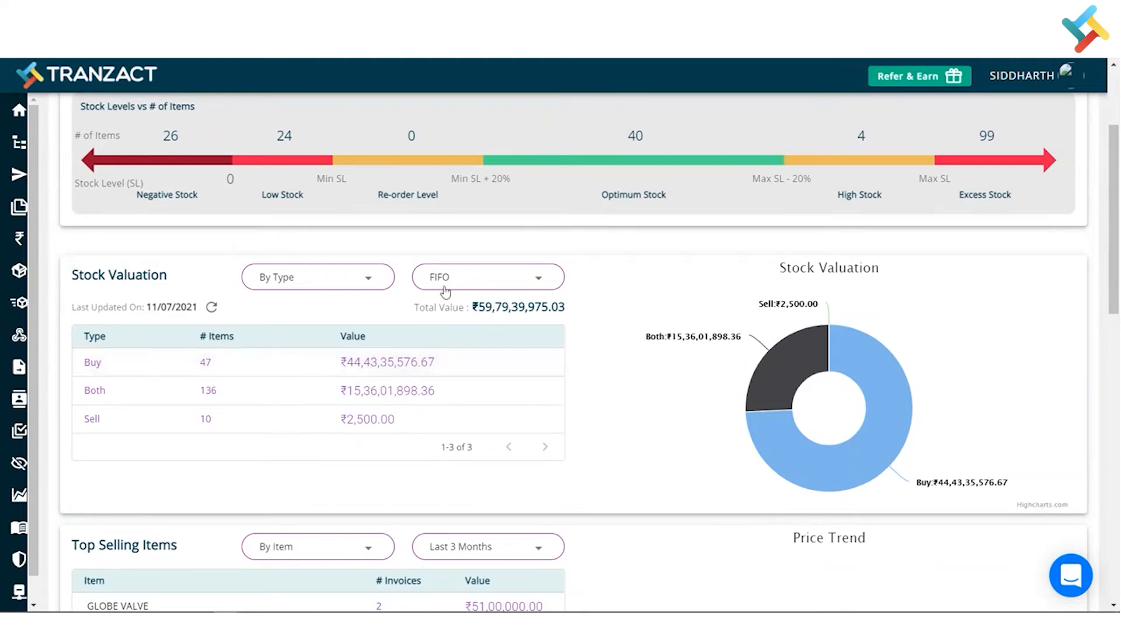
{"action": "mouse_move", "coordinate": [458, 283]}
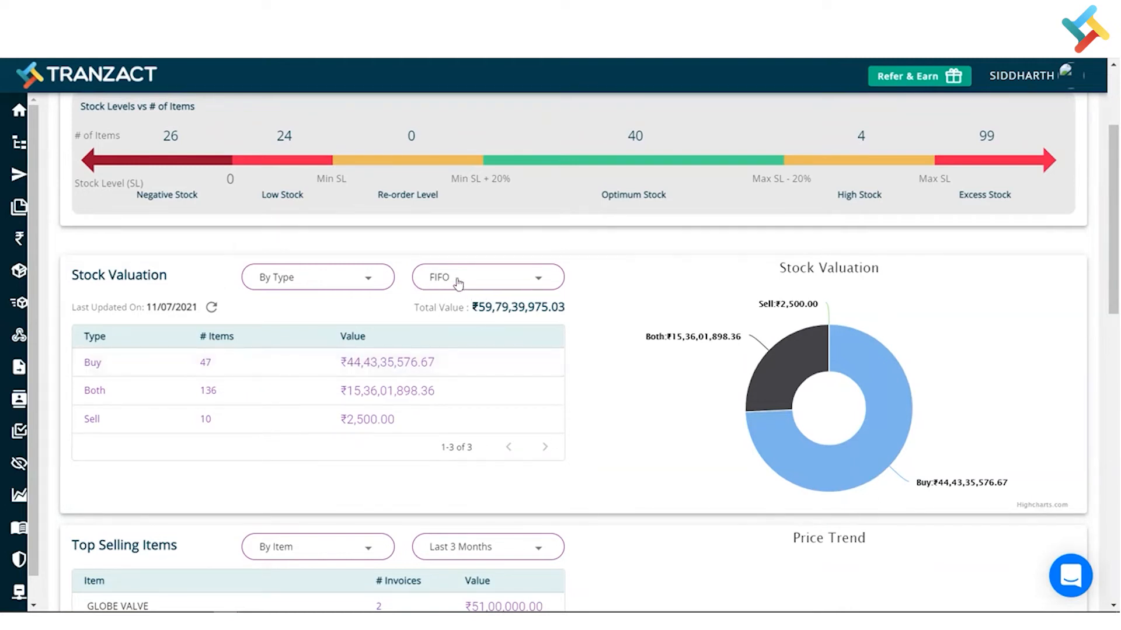
- Set Stock Valuation to FIFO and group it By Category instead of By Type
{"action": "left_click", "coordinate": [488, 277]}
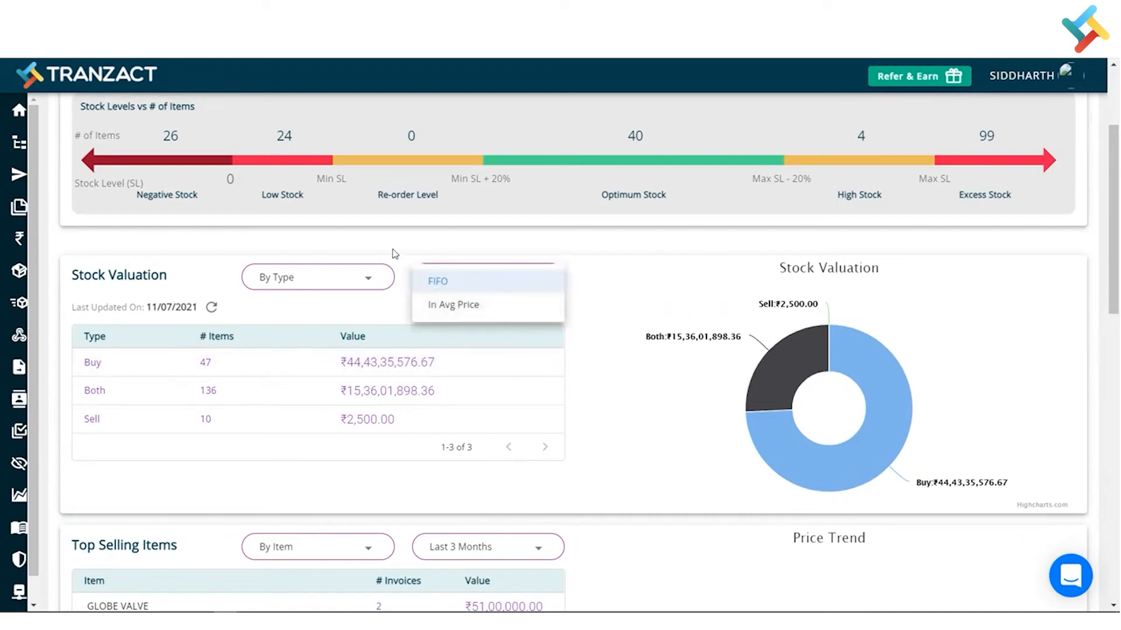
{"action": "left_click", "coordinate": [437, 281]}
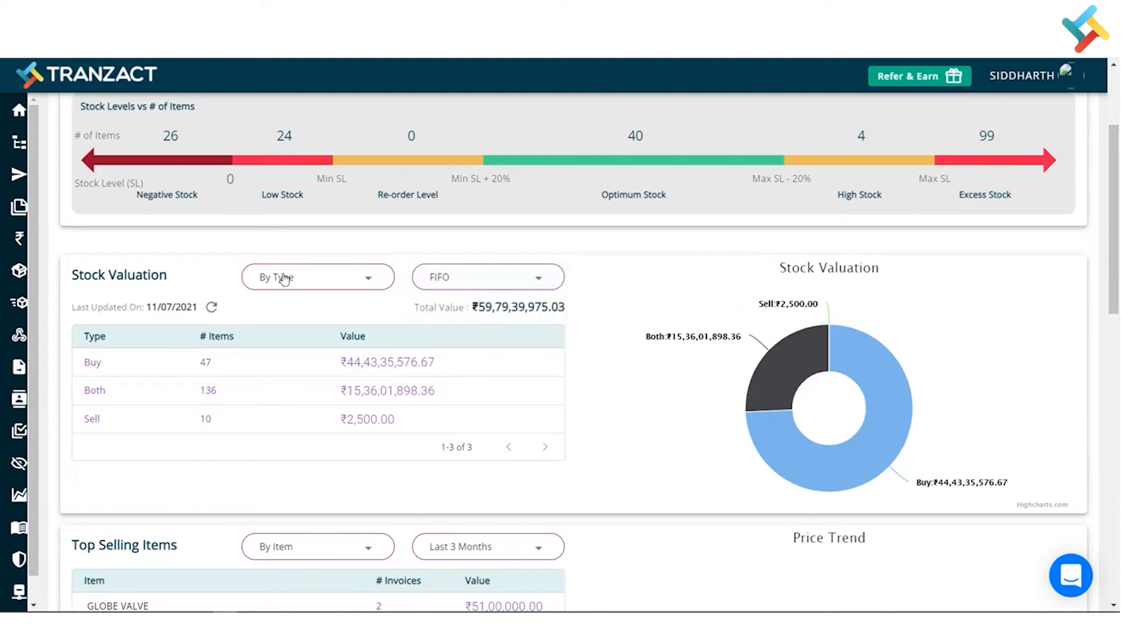
{"action": "left_click", "coordinate": [318, 277]}
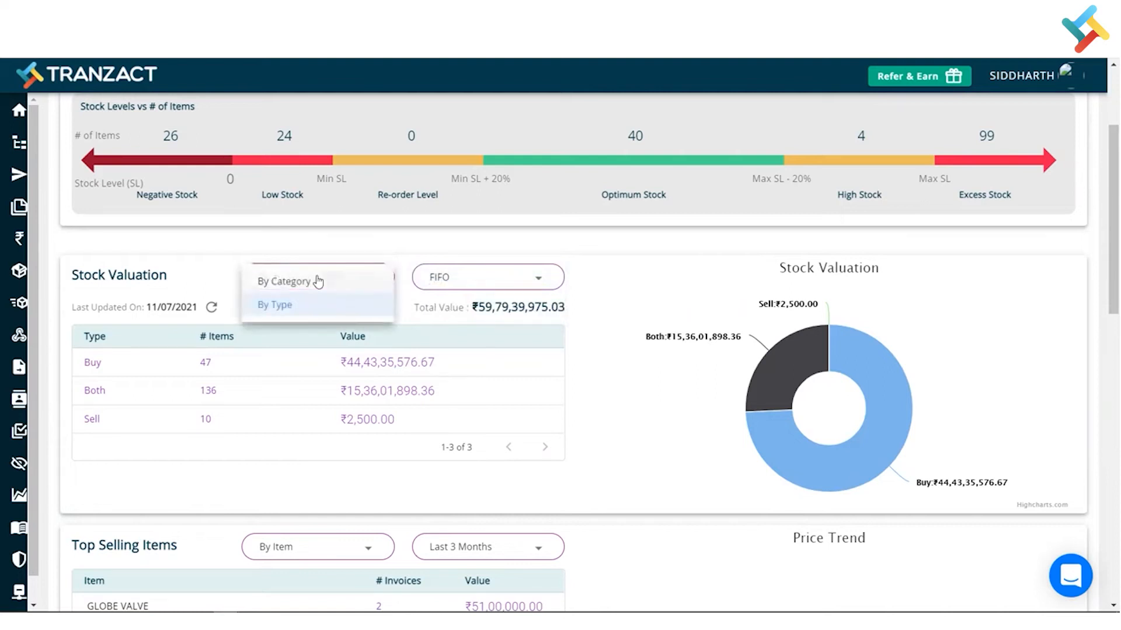
{"action": "left_click", "coordinate": [284, 281]}
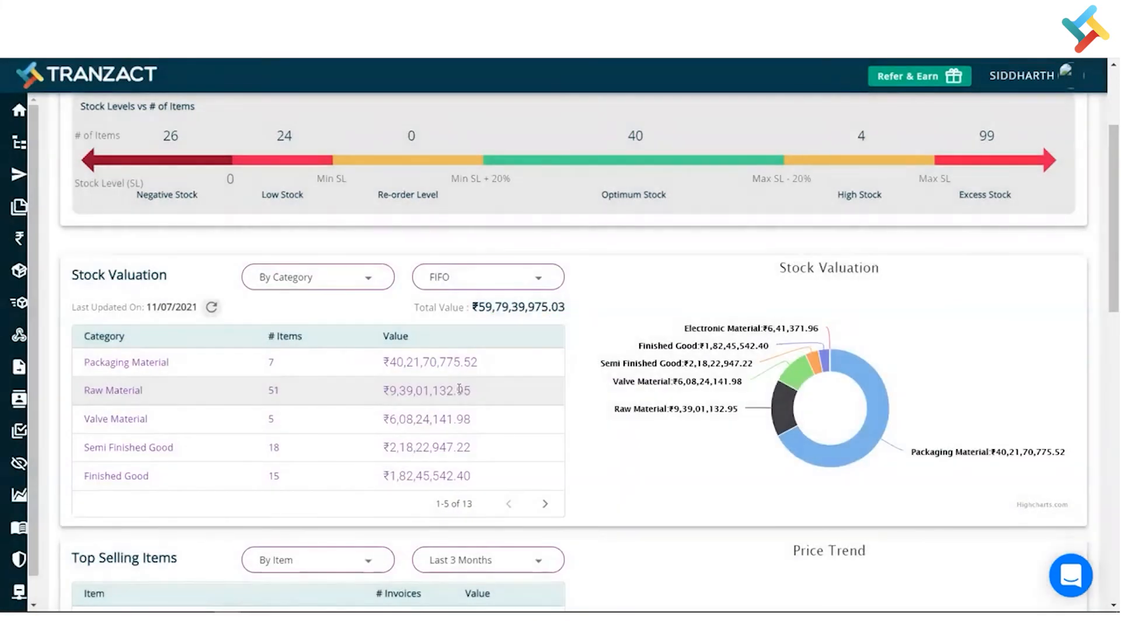
{"action": "mouse_move", "coordinate": [299, 376]}
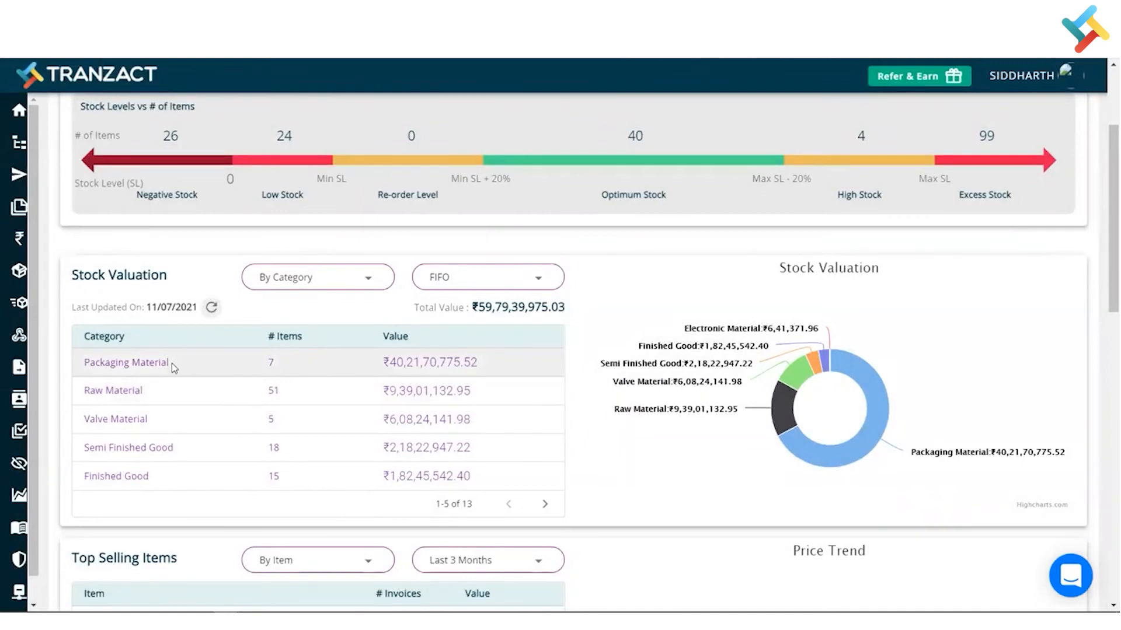
{"action": "mouse_move", "coordinate": [433, 376]}
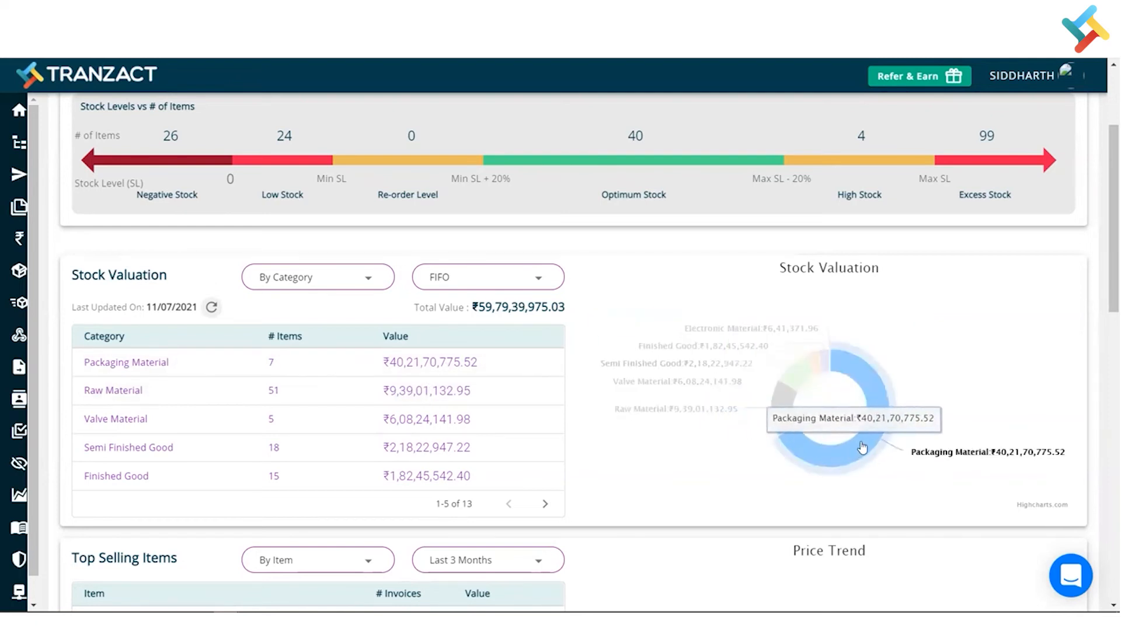
- Review Top Selling Items grouping options, then scroll on to Top Bought Items and price trends
{"action": "scroll", "scroll_direction": "down", "scroll_amount": 3}
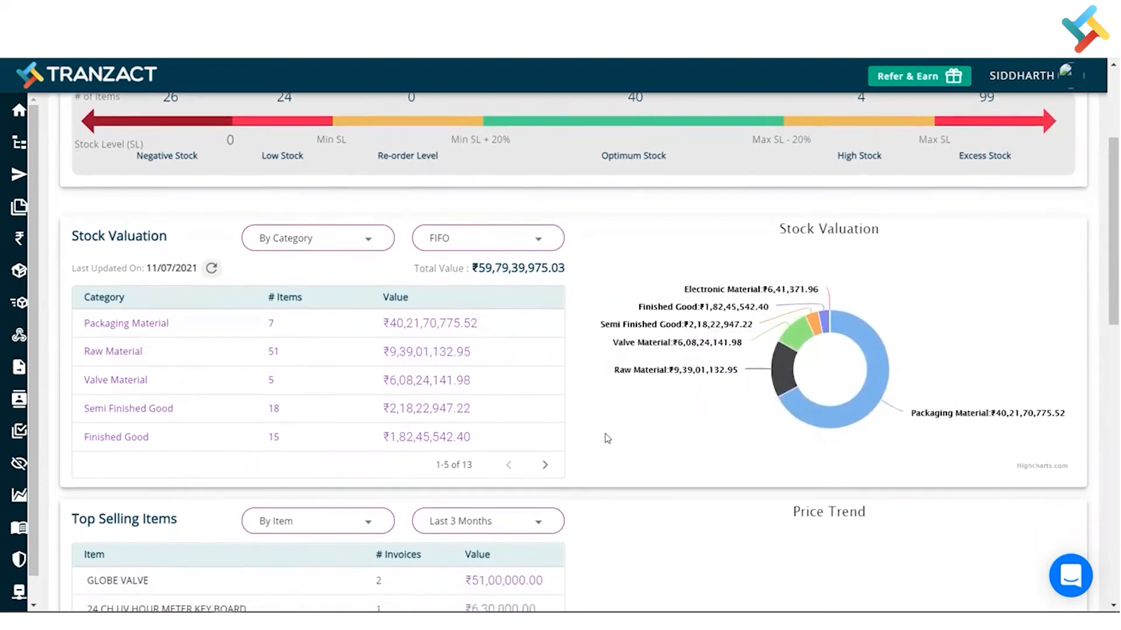
{"action": "scroll", "scroll_direction": "down", "scroll_amount": 3}
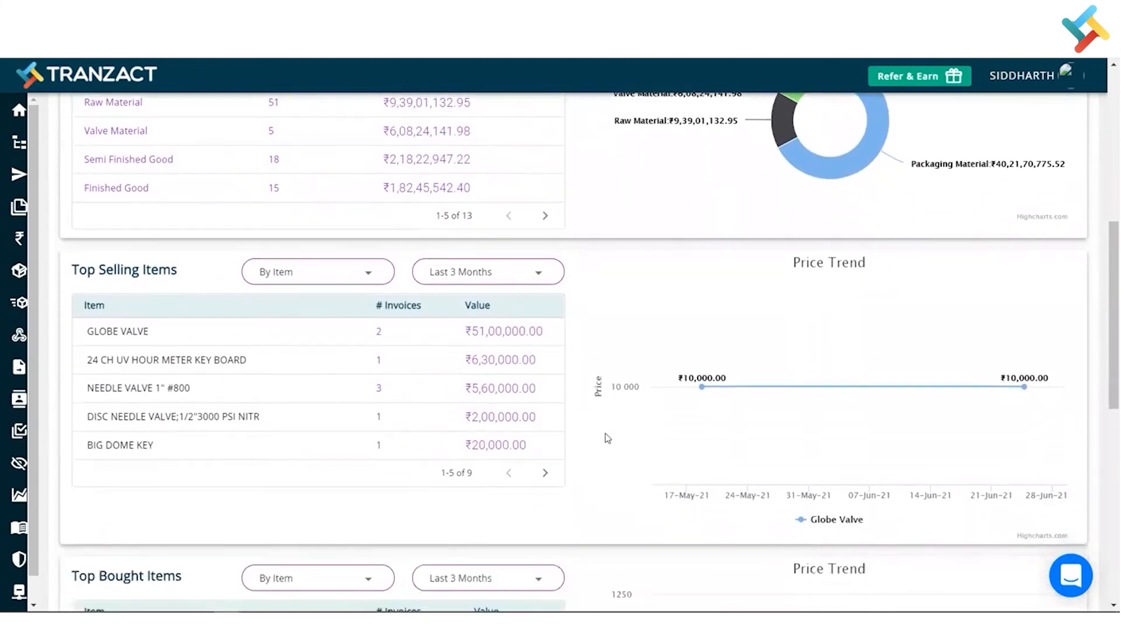
{"action": "scroll", "scroll_direction": "down", "scroll_amount": 3}
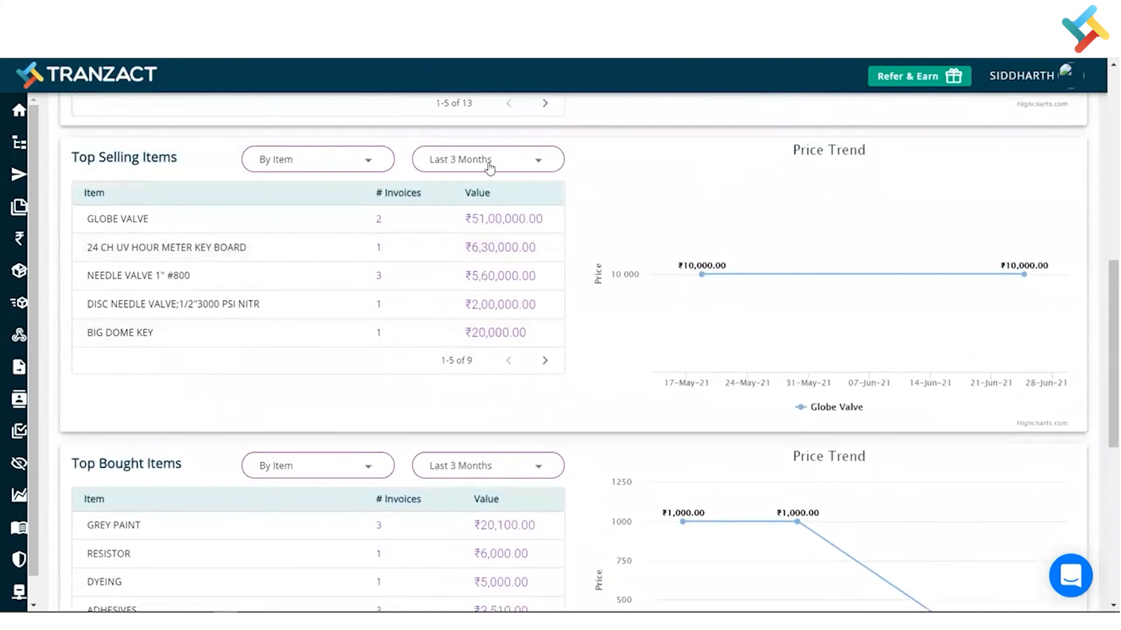
{"action": "left_click", "coordinate": [487, 158]}
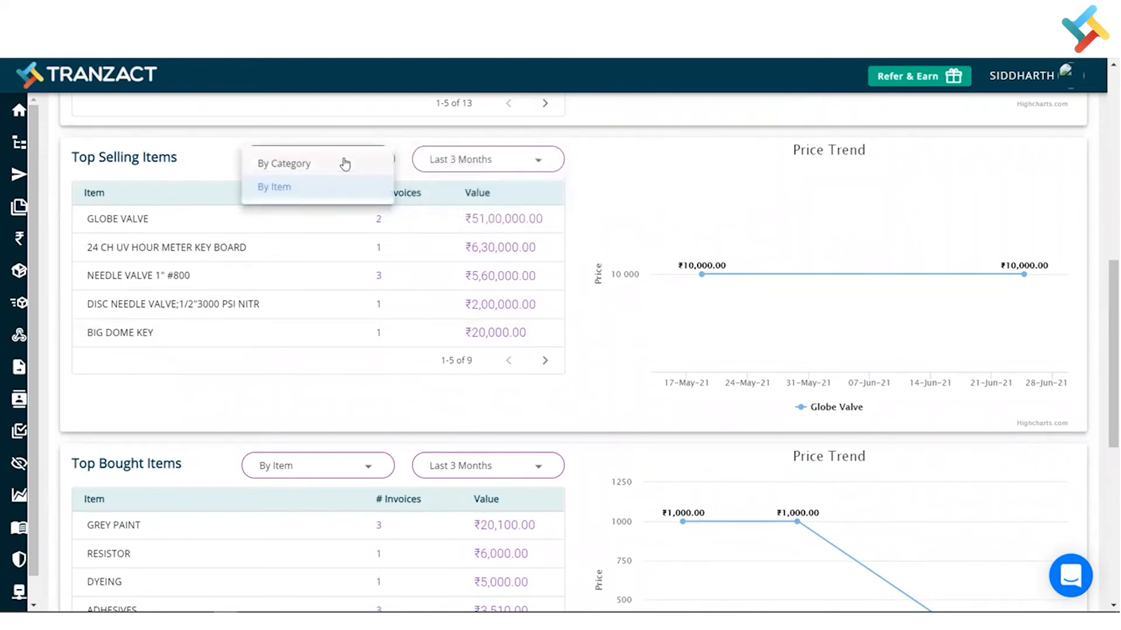
{"action": "scroll", "scroll_direction": "down", "scroll_amount": 3}
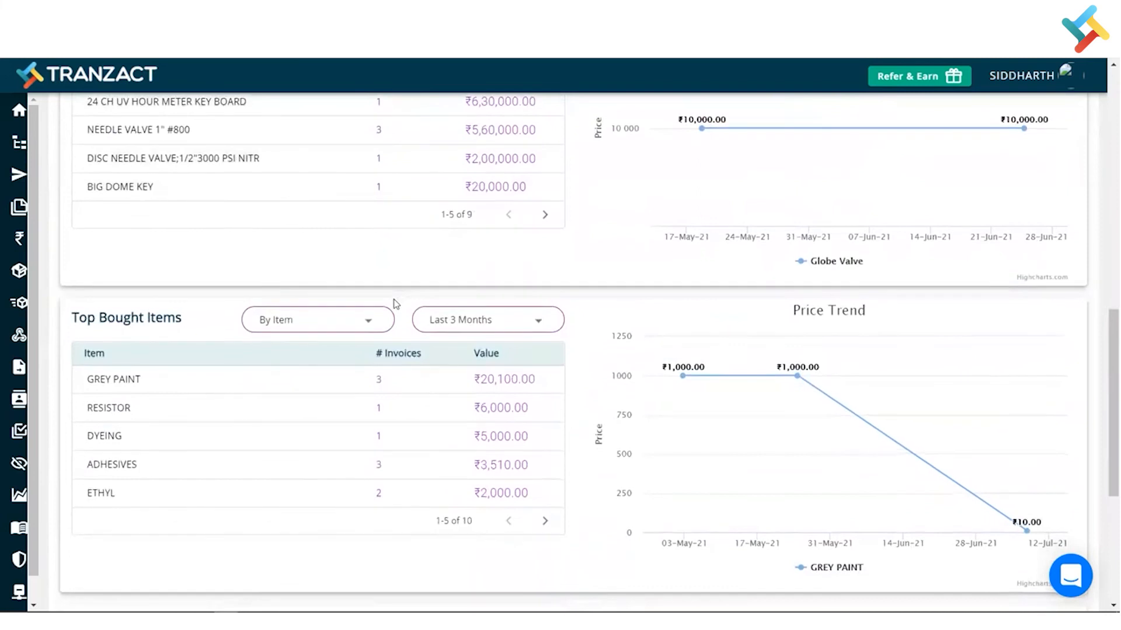
{"action": "mouse_move", "coordinate": [884, 143]}
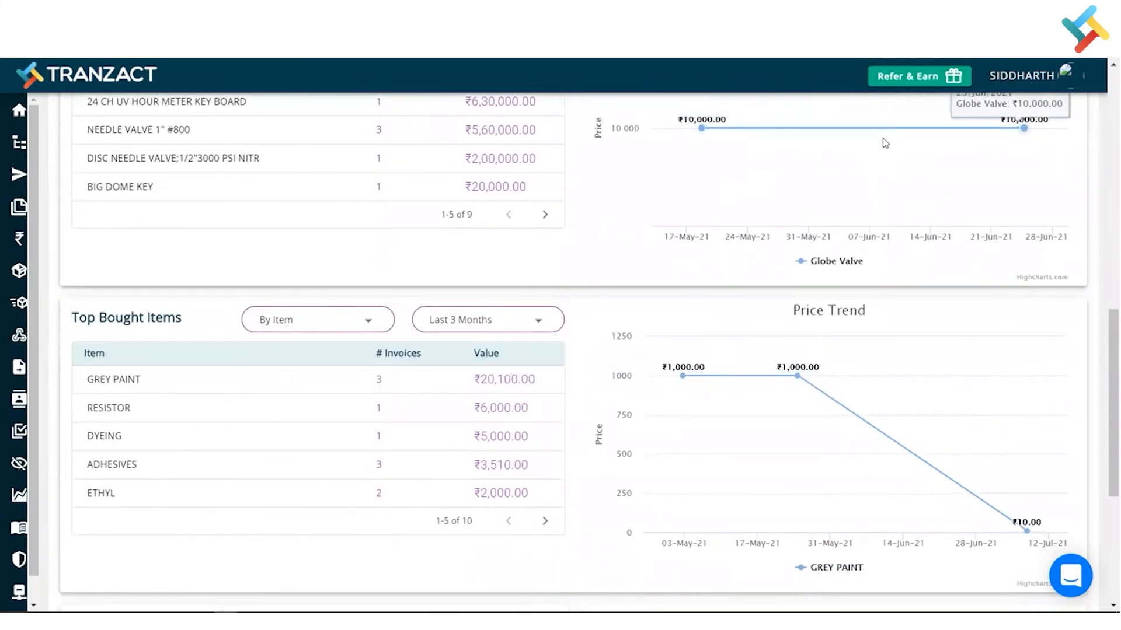
{"action": "mouse_move", "coordinate": [799, 376]}
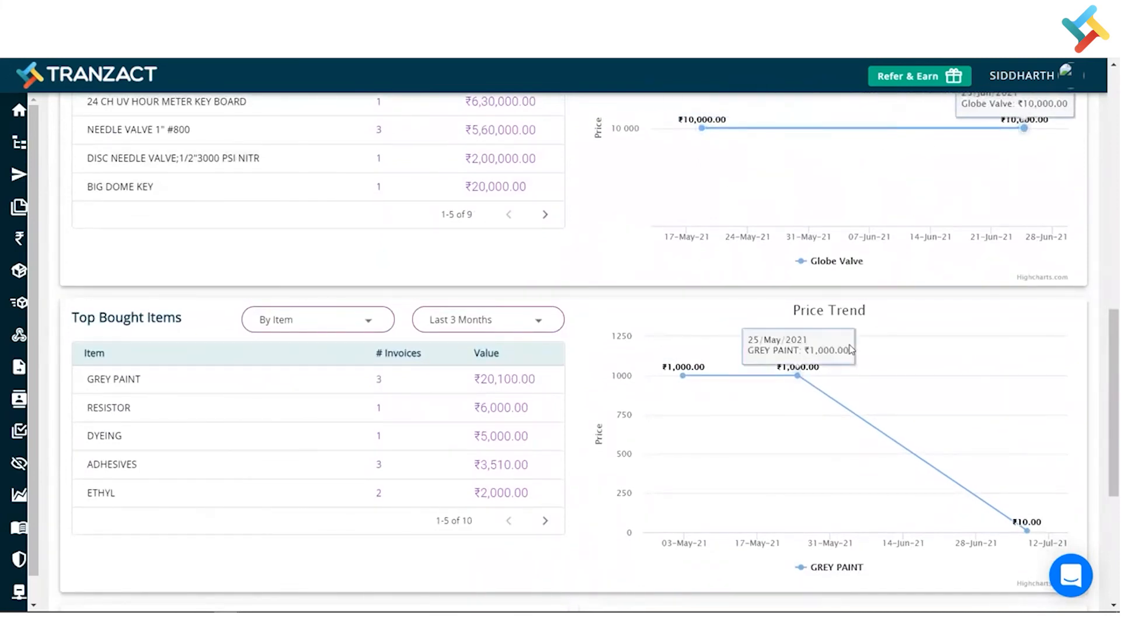
- View the Excess Stock and Low Stock range options, leaving both ranges unchanged
{"action": "scroll", "scroll_direction": "down", "scroll_amount": 3}
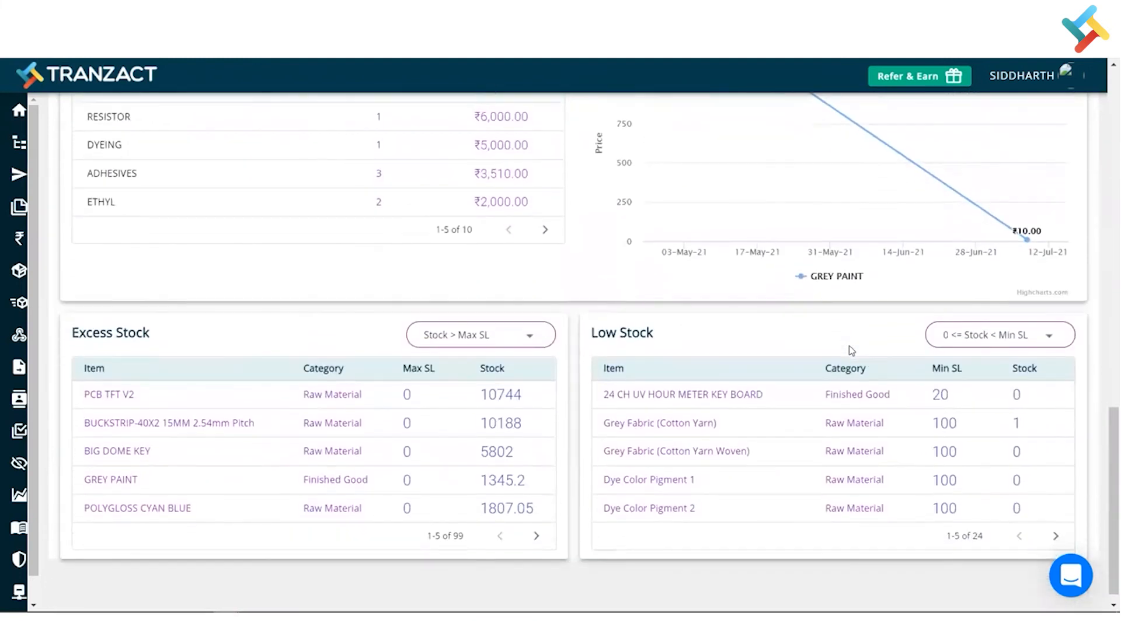
{"action": "mouse_move", "coordinate": [567, 332]}
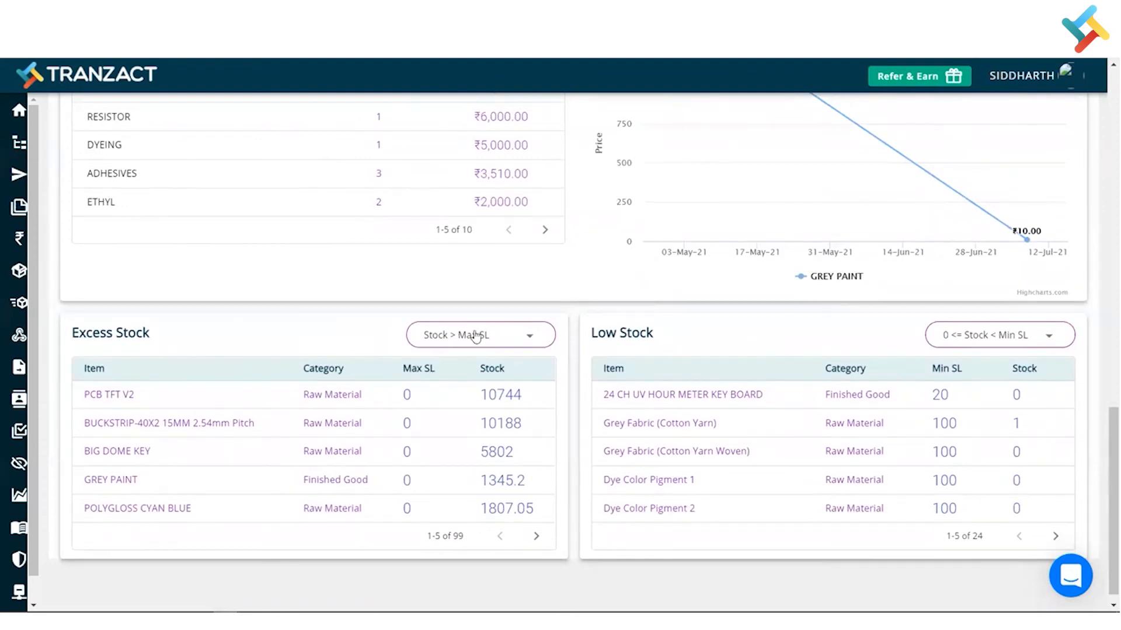
{"action": "left_click", "coordinate": [480, 334]}
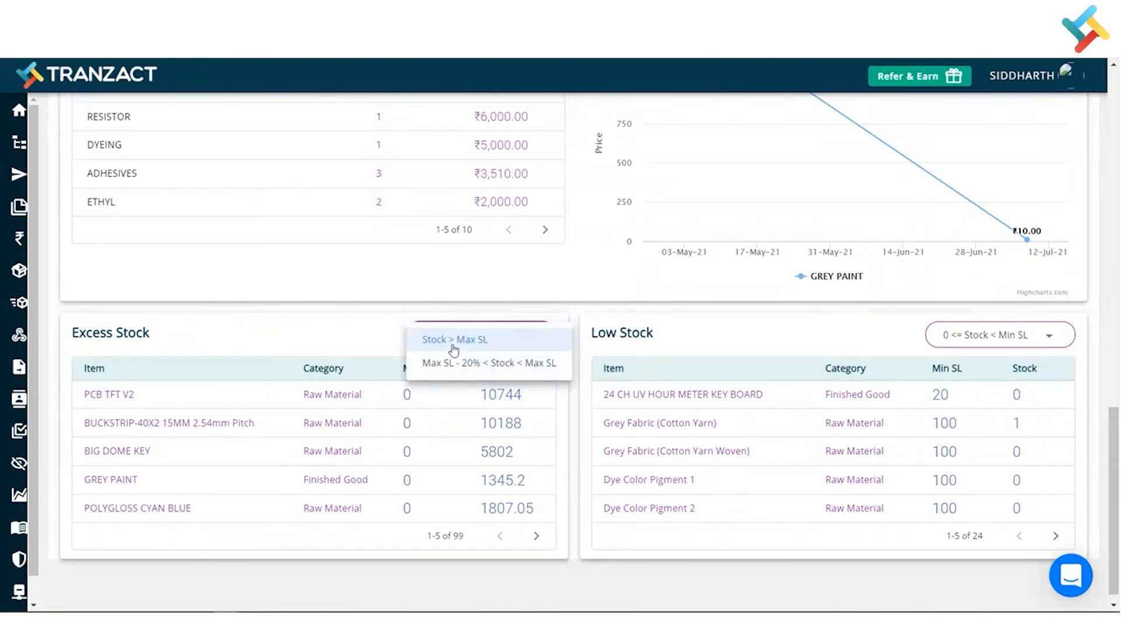
{"action": "mouse_move", "coordinate": [459, 369]}
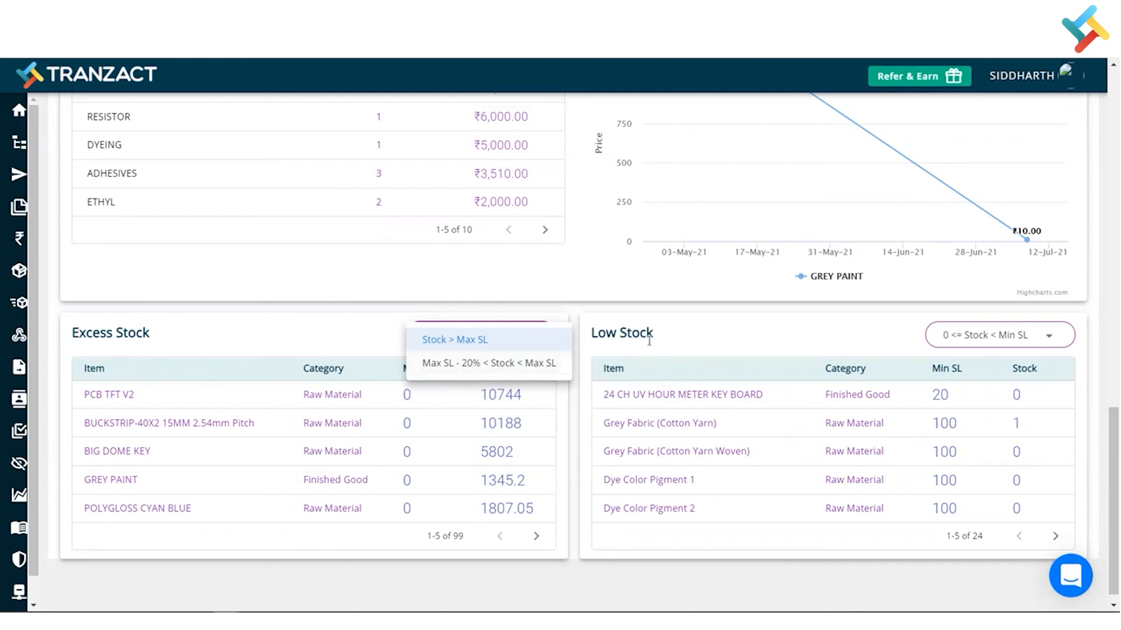
{"action": "left_click", "coordinate": [454, 340]}
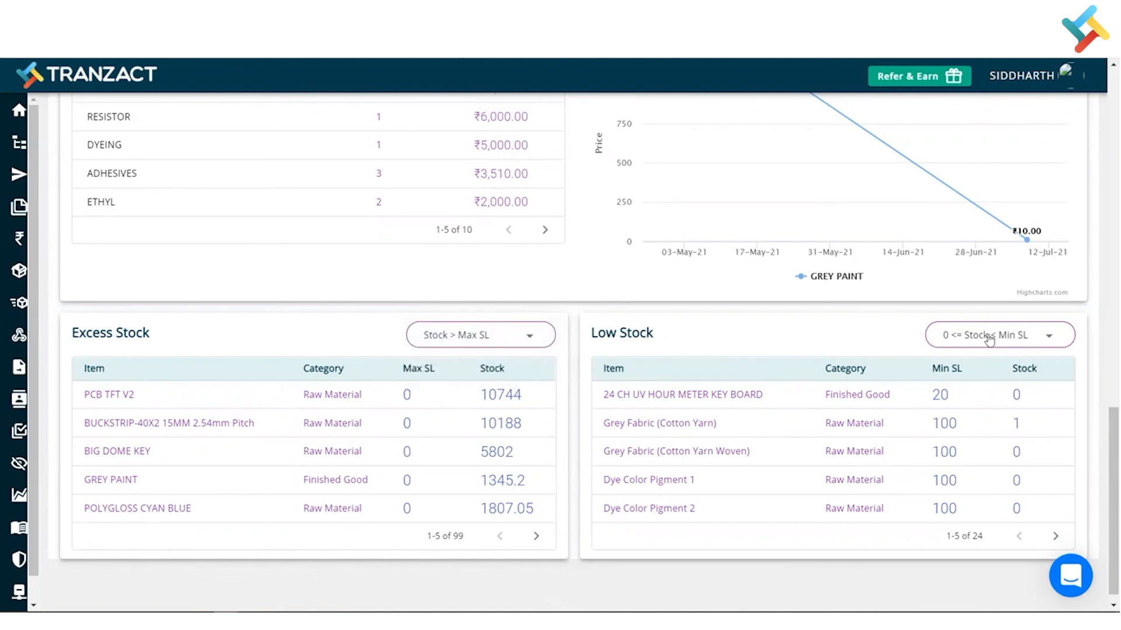
{"action": "left_click", "coordinate": [999, 334]}
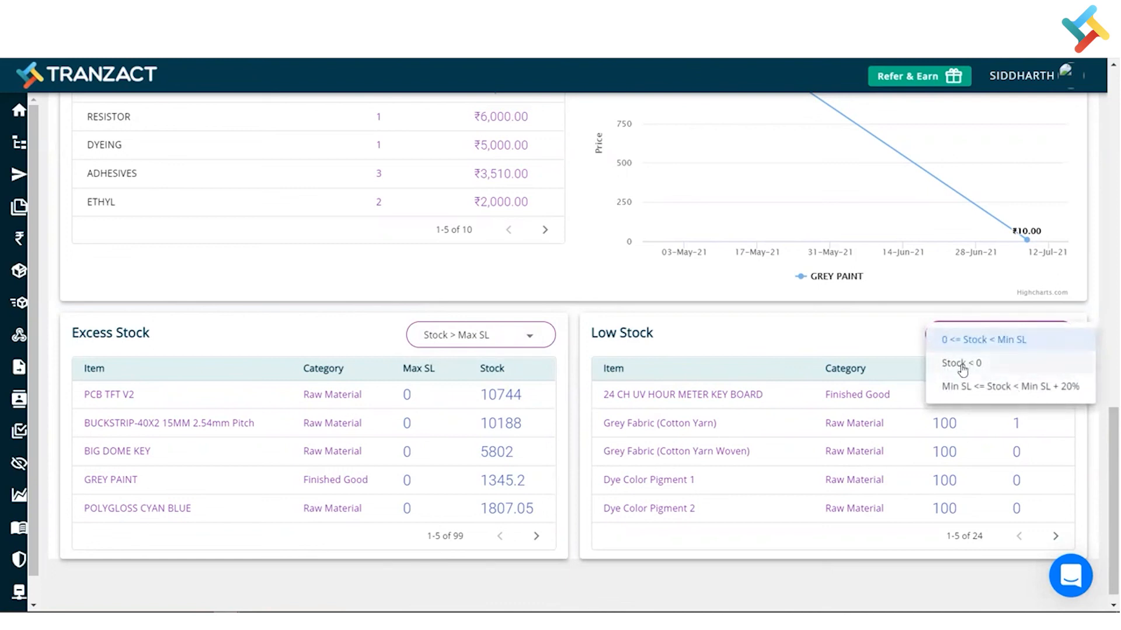
{"action": "mouse_move", "coordinate": [1051, 386]}
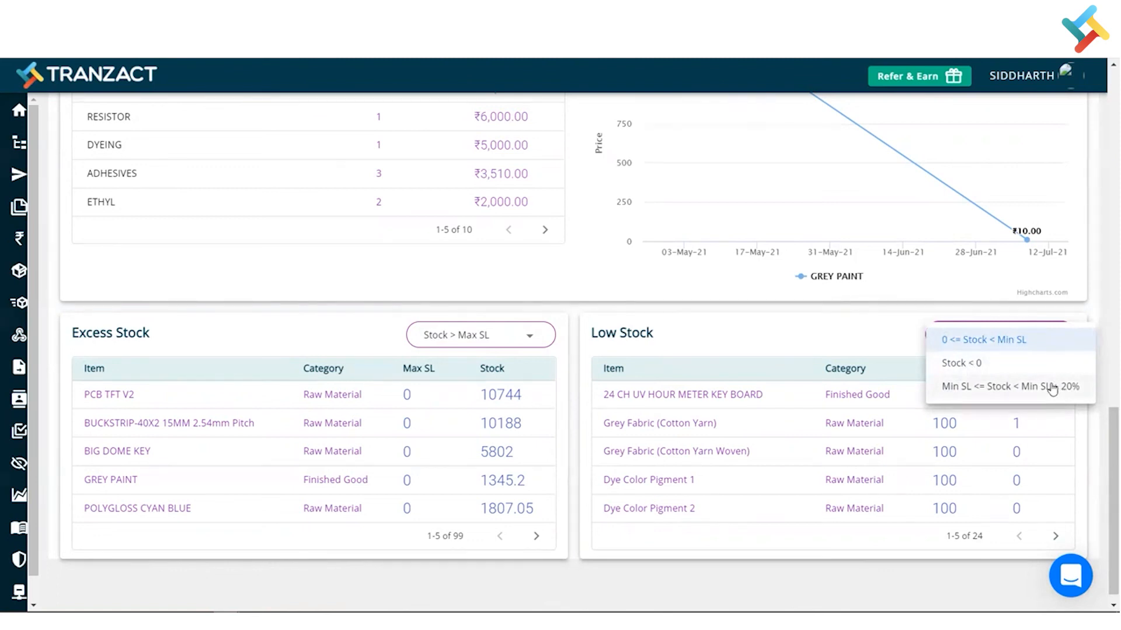
{"action": "left_click", "coordinate": [985, 340]}
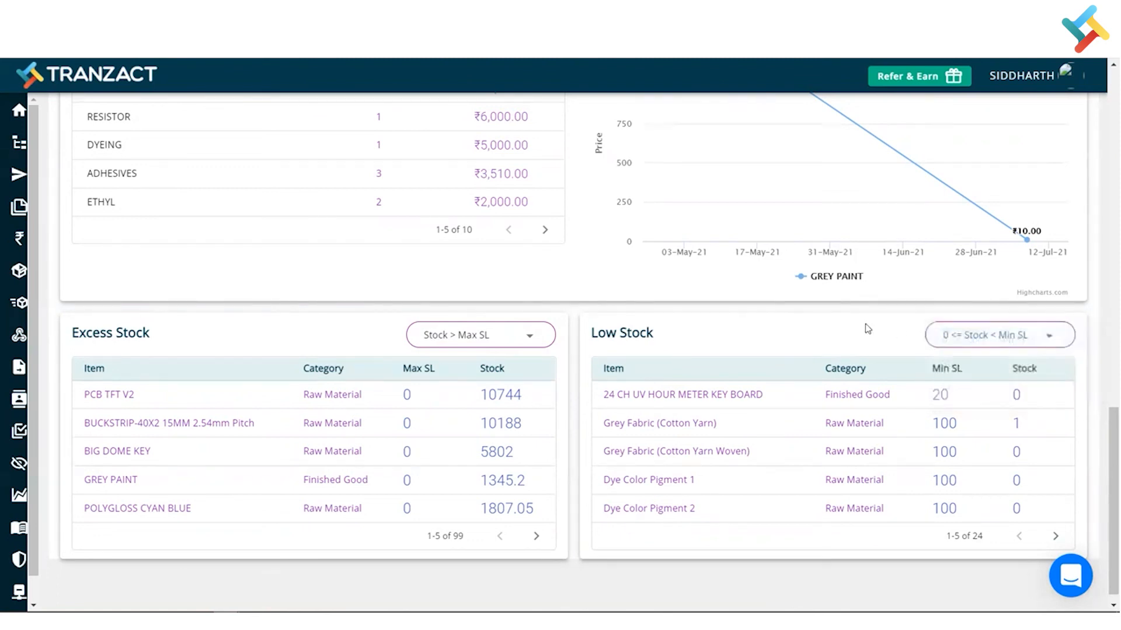